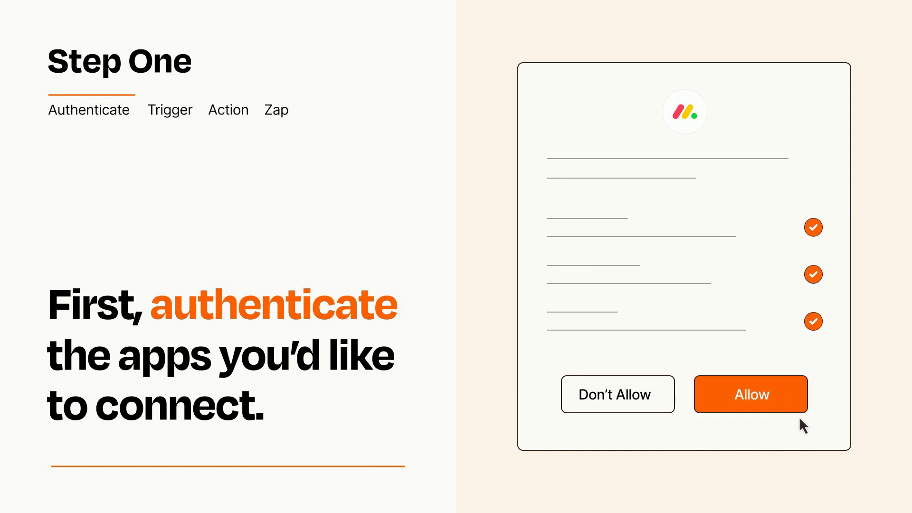
Step: Allow Zapier access to the monday.com account
{"action": "left_click", "coordinate": [751, 393]}
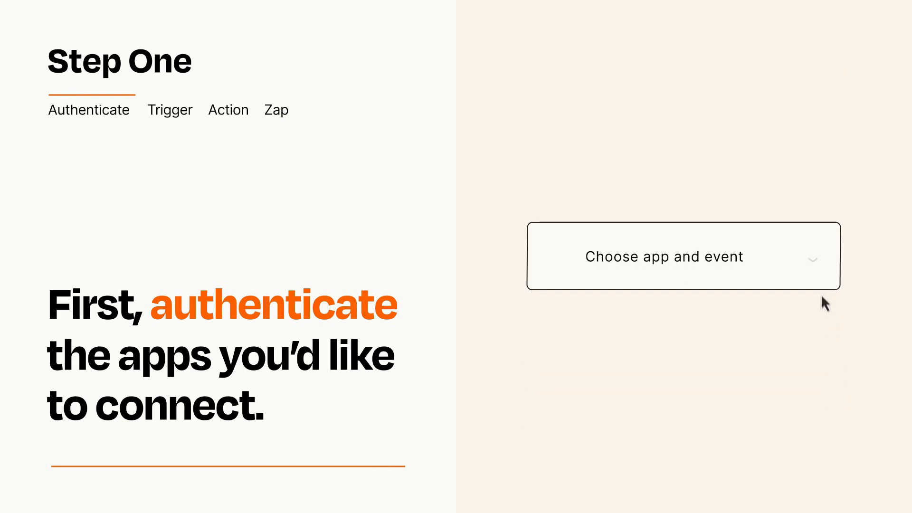
Step: Choose Typeform with the New Entry event as the Zap's trigger
{"action": "left_click", "coordinate": [683, 256]}
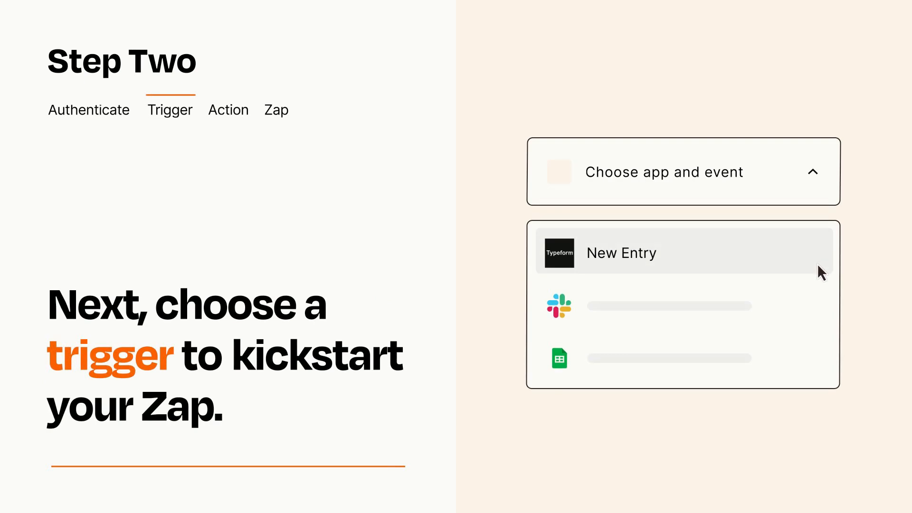
{"action": "mouse_move", "coordinate": [820, 303]}
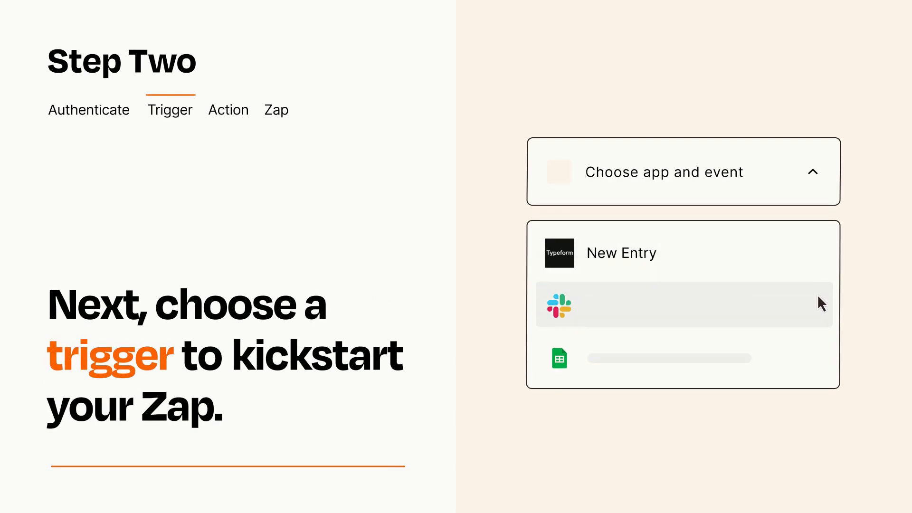
{"action": "mouse_move", "coordinate": [822, 362]}
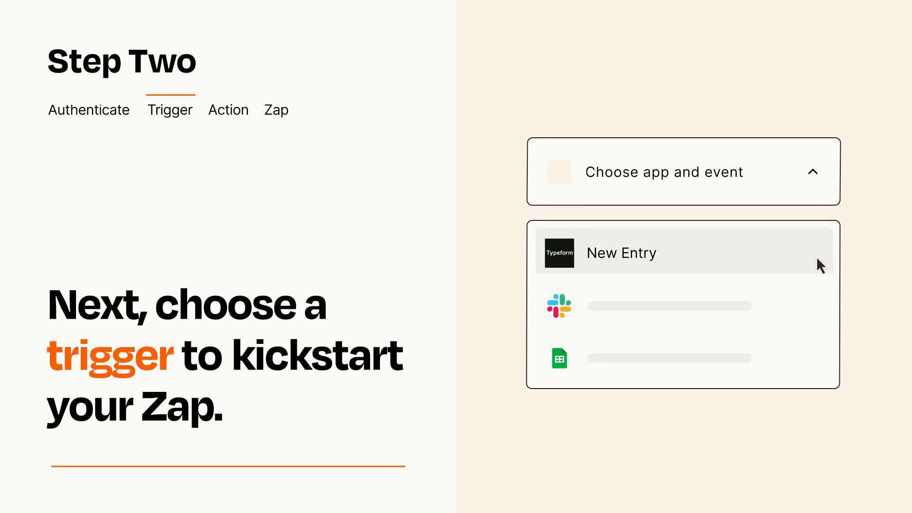
{"action": "left_click", "coordinate": [621, 252]}
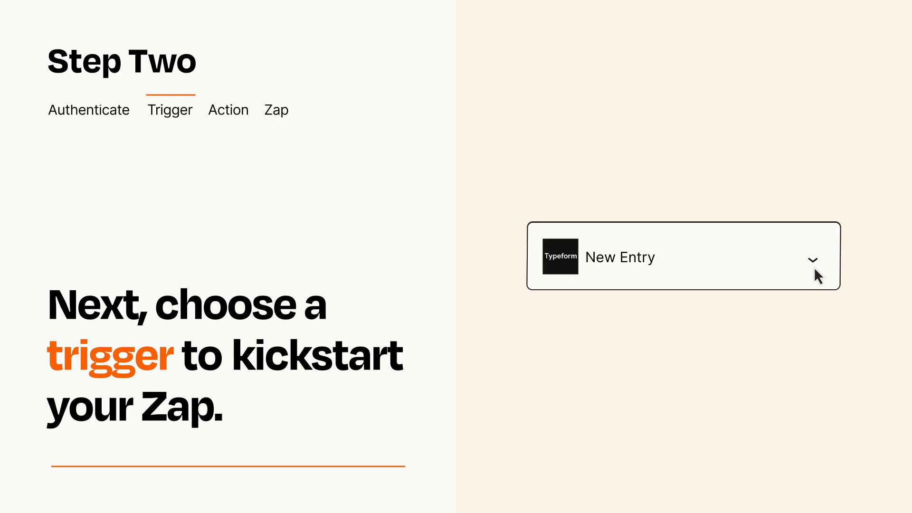
{"action": "mouse_move", "coordinate": [824, 274]}
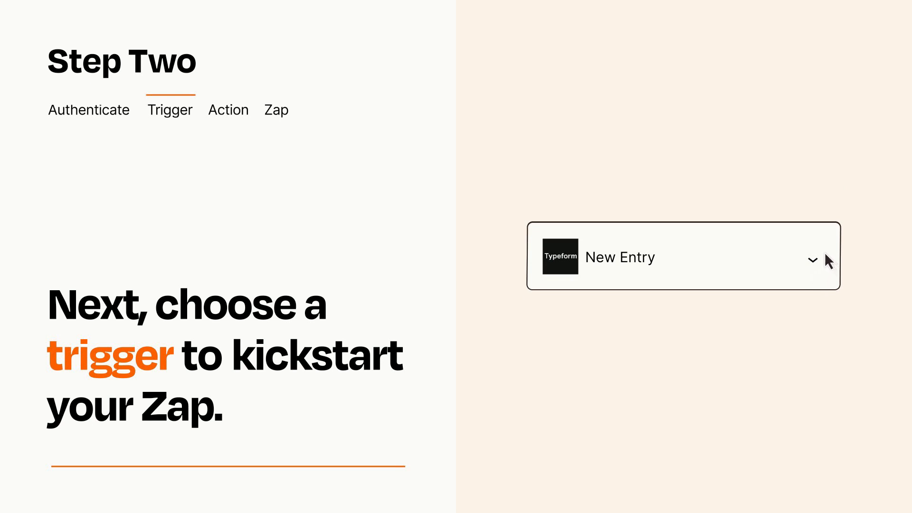
Step: Confirm the trigger and pick monday.com Create Item as the action
{"action": "left_click", "coordinate": [228, 109]}
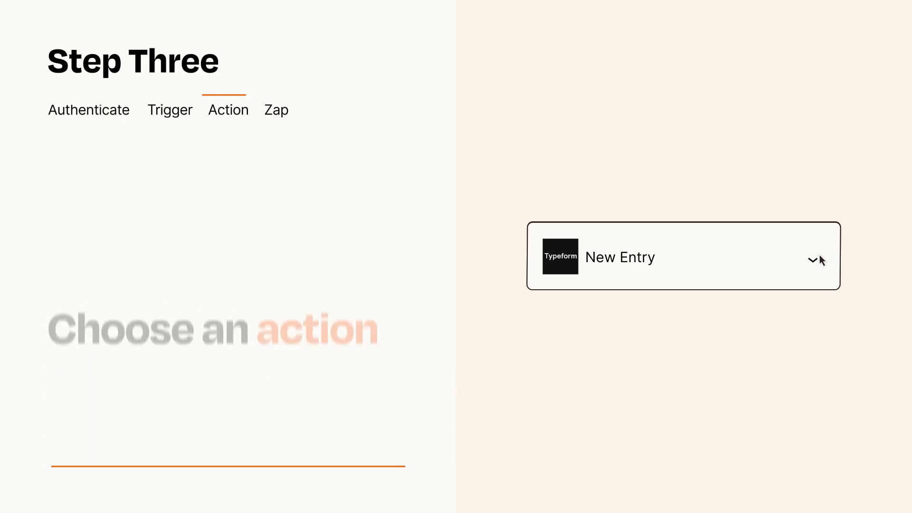
{"action": "left_click", "coordinate": [683, 256]}
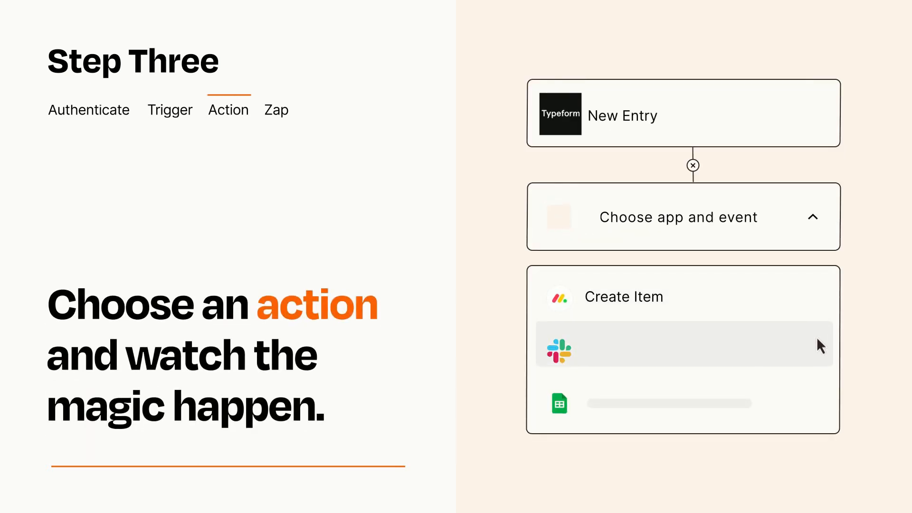
{"action": "mouse_move", "coordinate": [820, 407]}
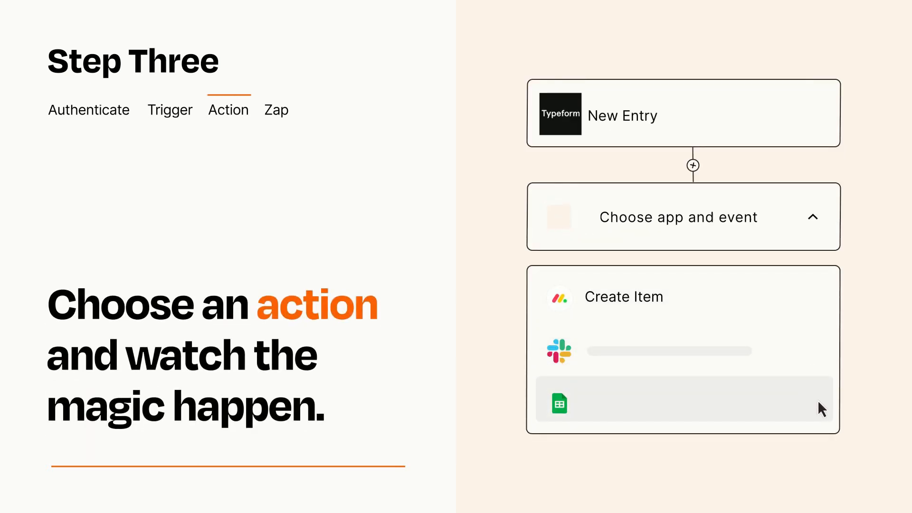
{"action": "mouse_move", "coordinate": [821, 308]}
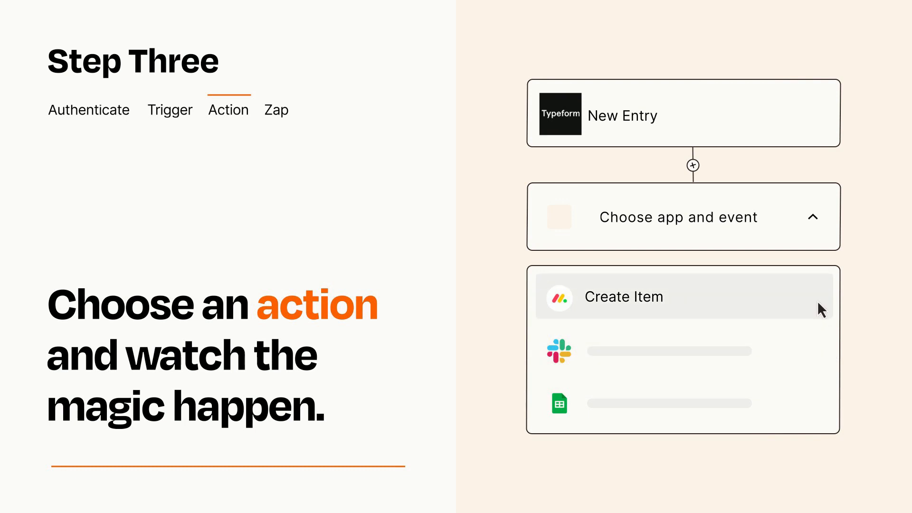
{"action": "left_click", "coordinate": [624, 297]}
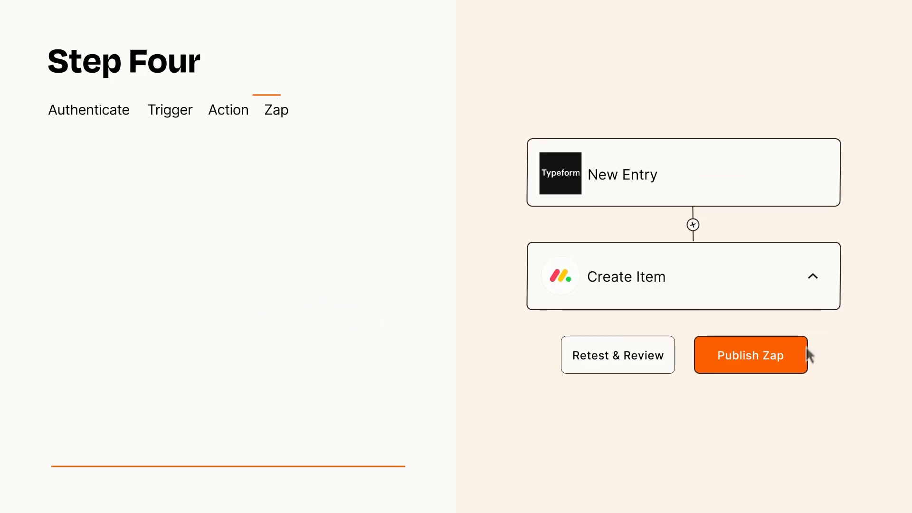
Step: Publish the Typeform-to-monday.com Zap with Publish Zap
{"action": "left_click", "coordinate": [750, 355]}
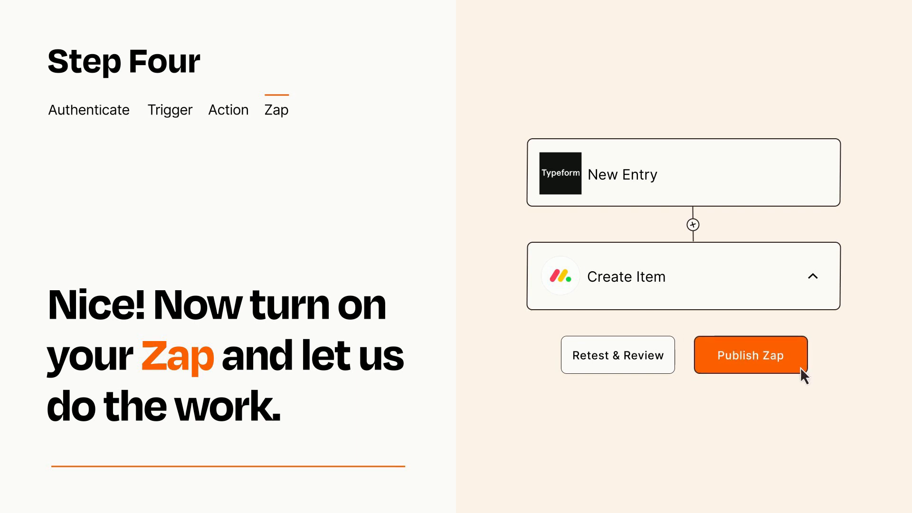
{"action": "left_click", "coordinate": [750, 355]}
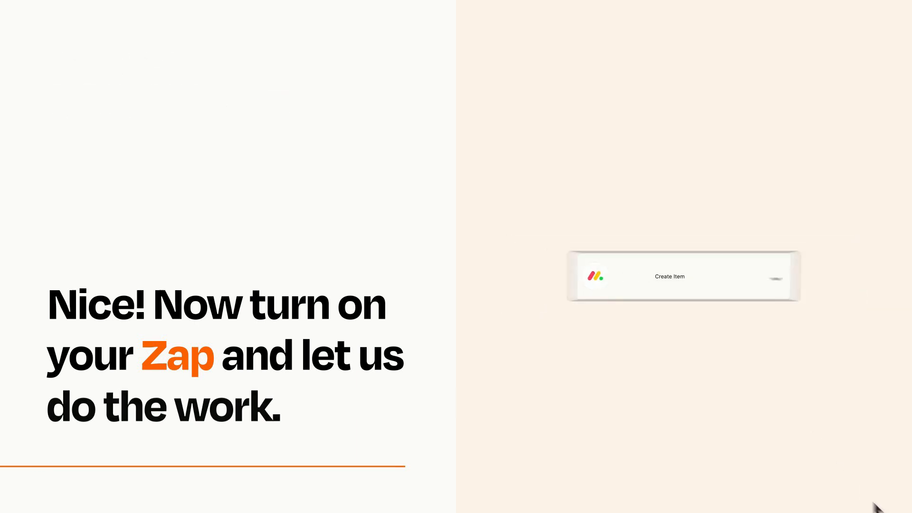